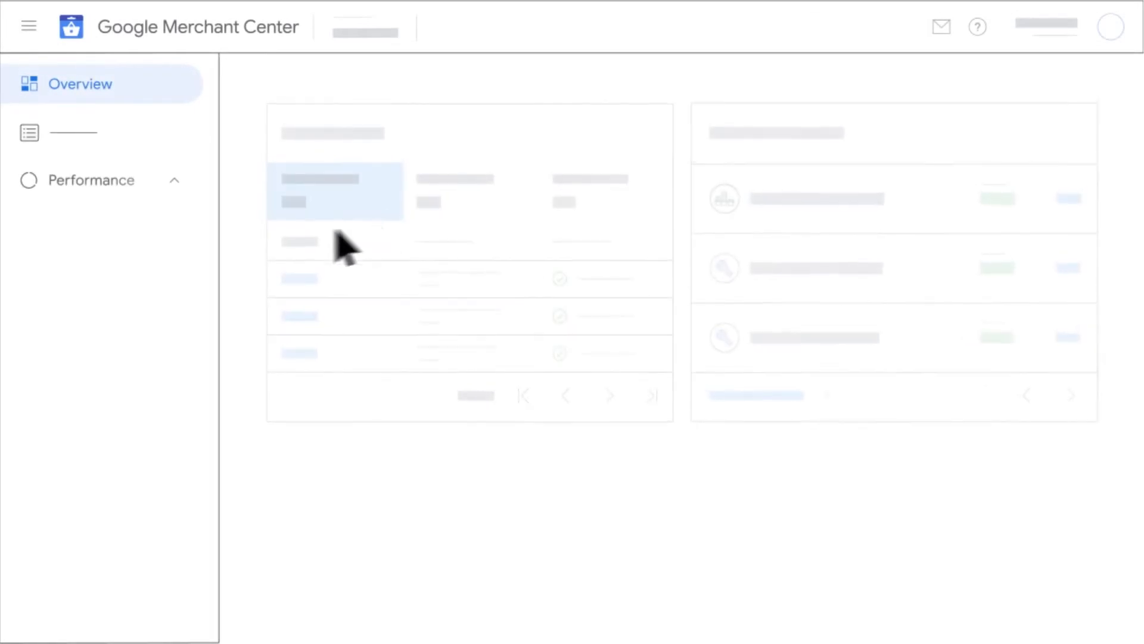
# - Expand the Performance section to list its reports, including Competitive visibility
pyautogui.click(92, 180)
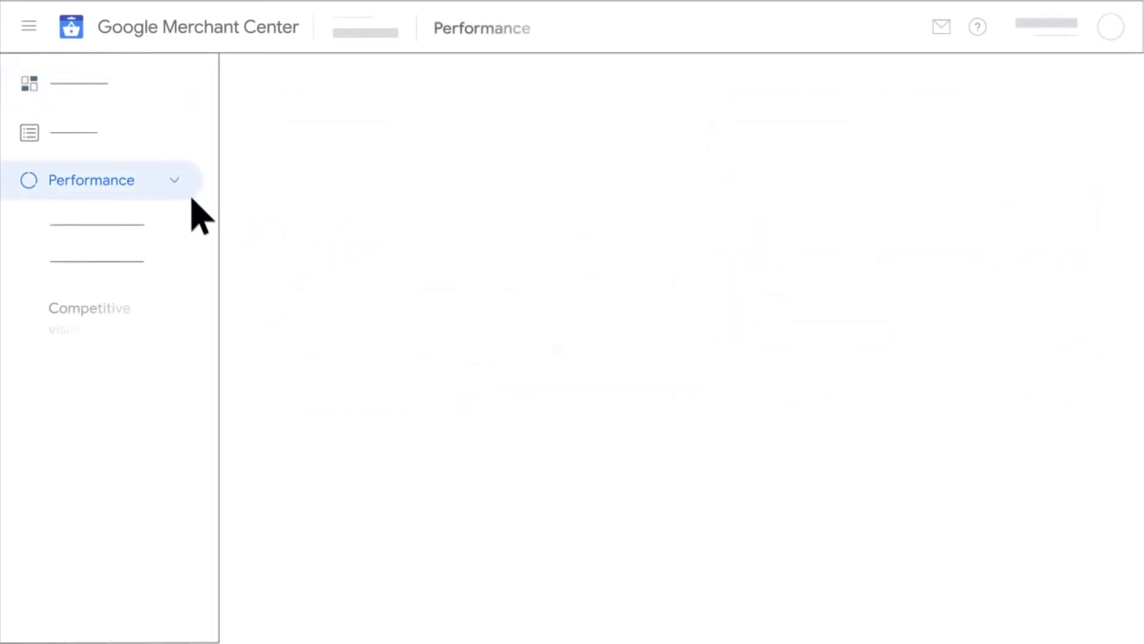
# - View the Competitive visibility report's competitors chart, then the Top merchants visibility benchmark
pyautogui.click(90, 318)
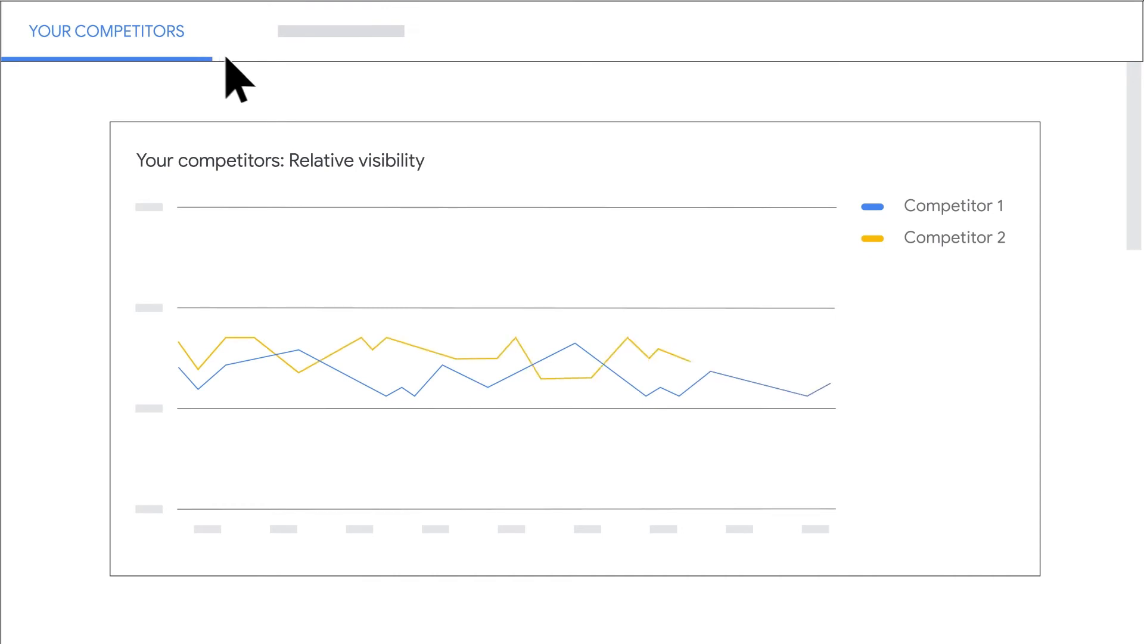
pyautogui.click(341, 31)
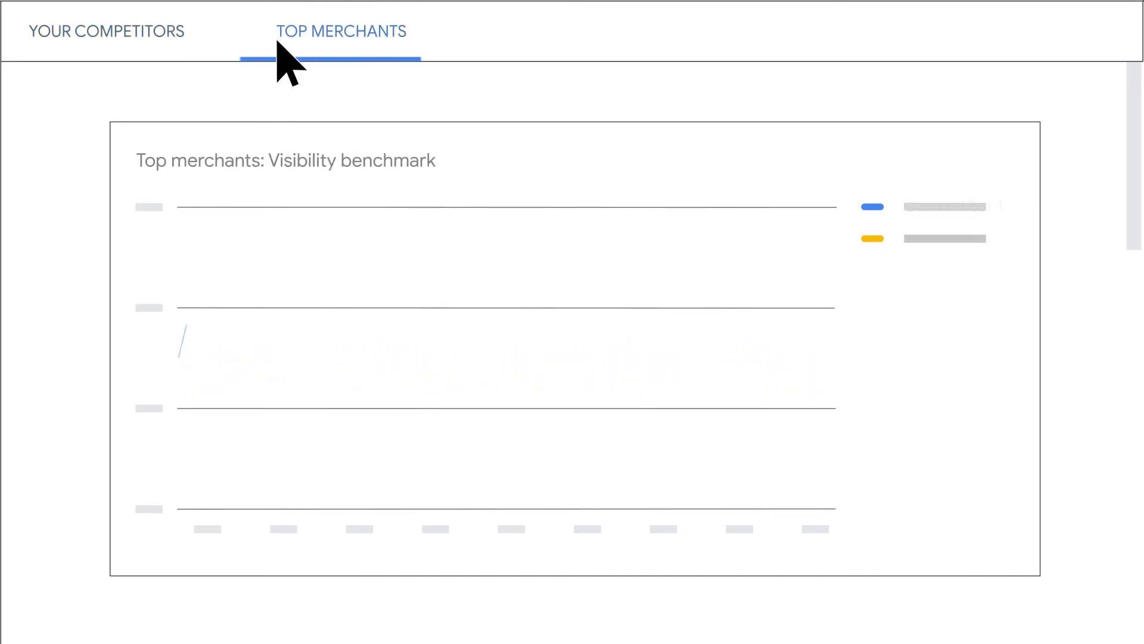